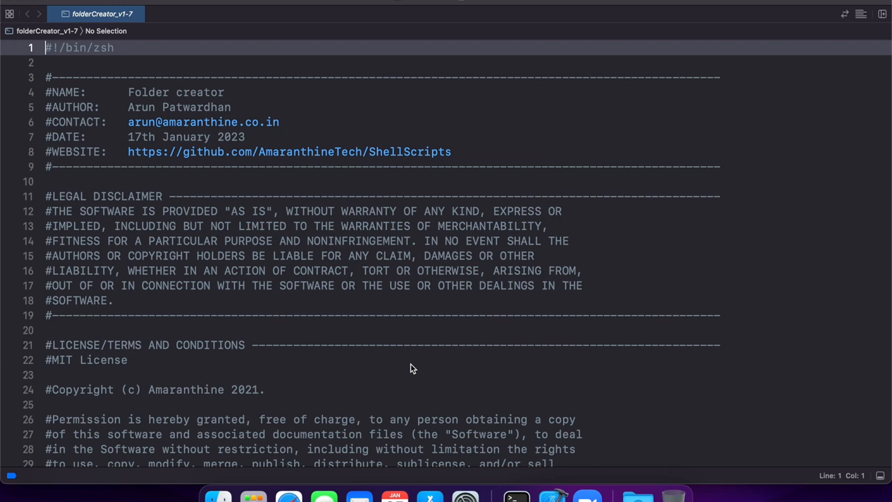
mouse_move(222, 184)
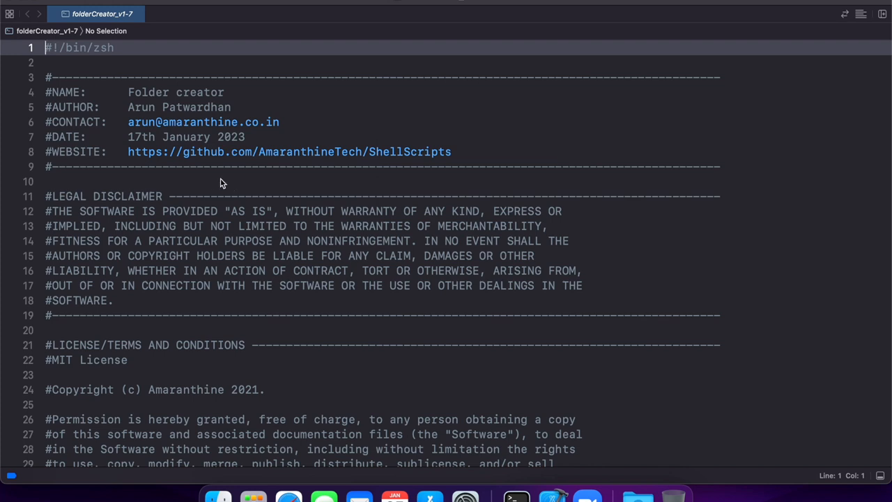
mouse_move(152, 140)
type("2")
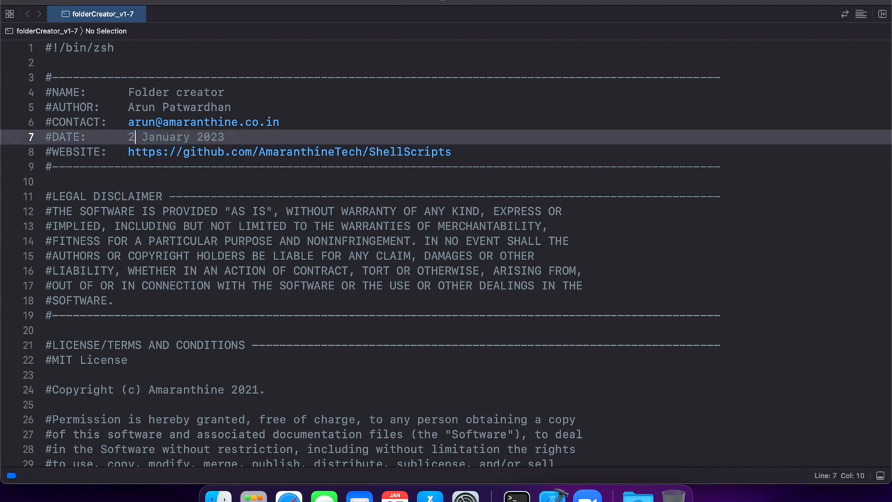
Change the #DATE header from 17th to 25th January 2023
type("5th")
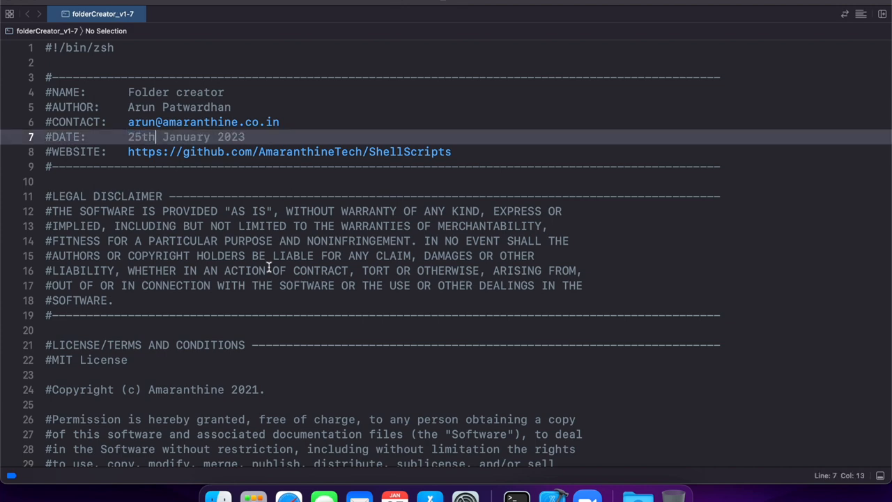
Add the history line '# Version 1.7: Replace folder variables with an array'
scroll("down", 3)
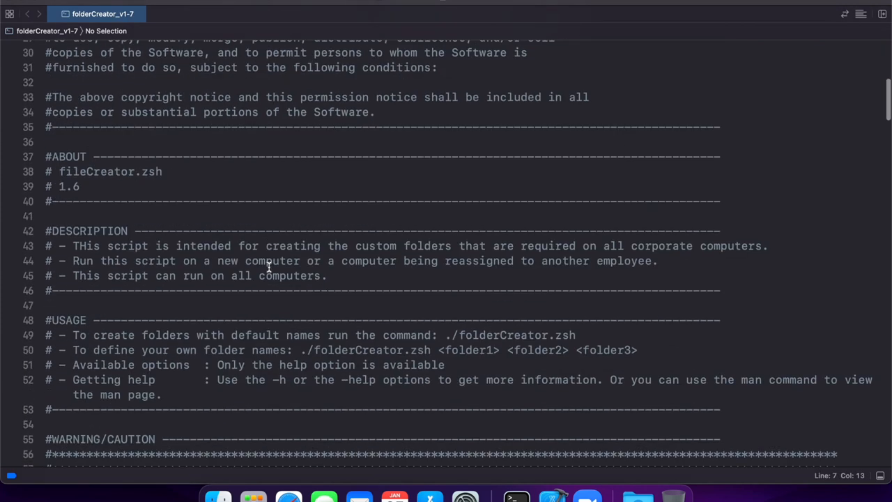
scroll("down", 3)
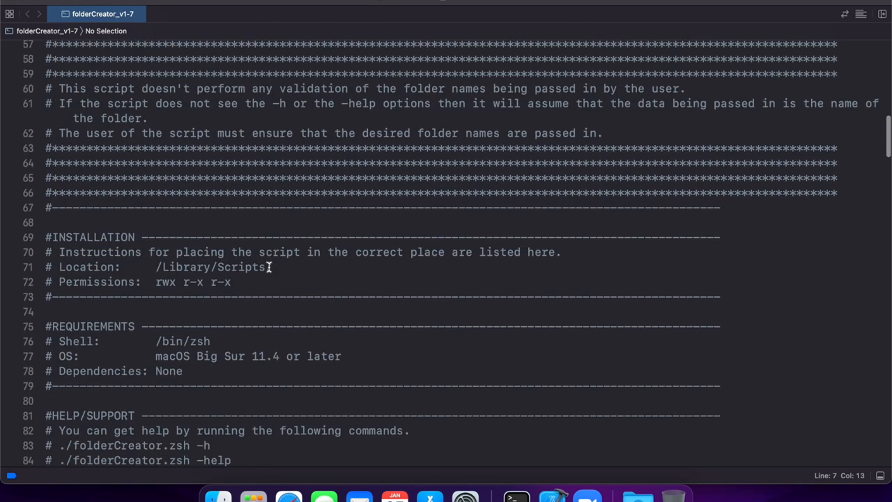
scroll("down", 3)
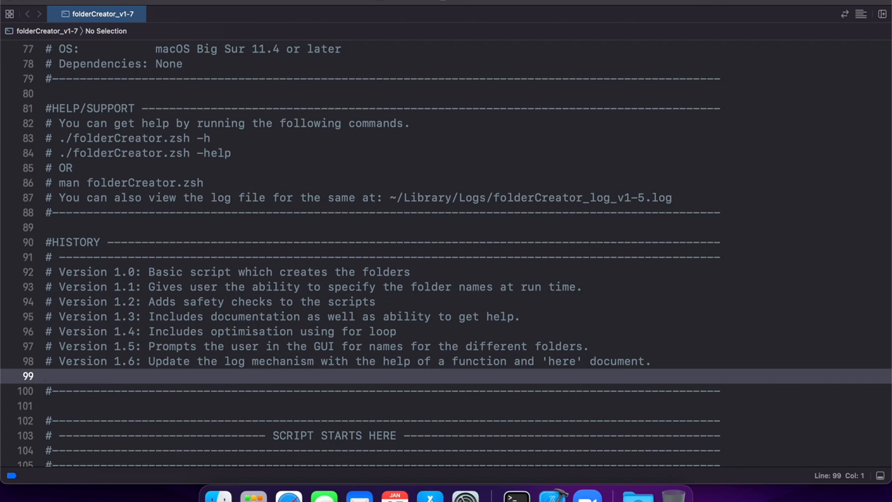
type("# Version")
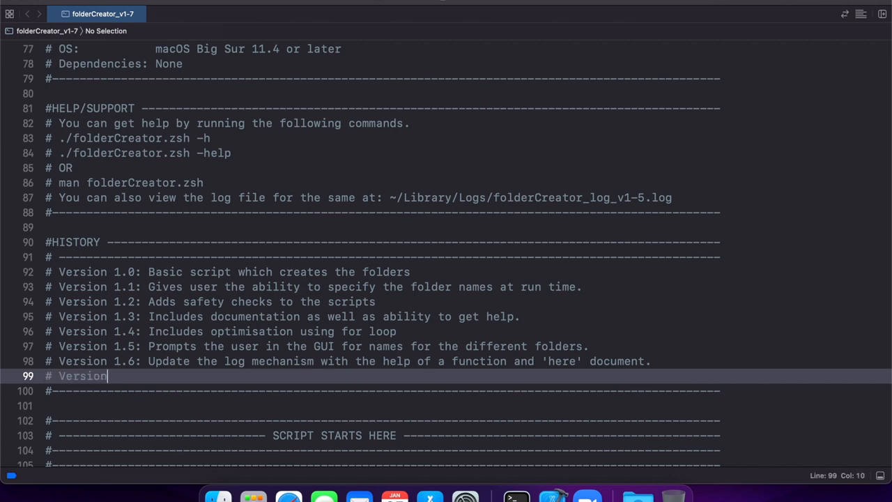
type("1.7")
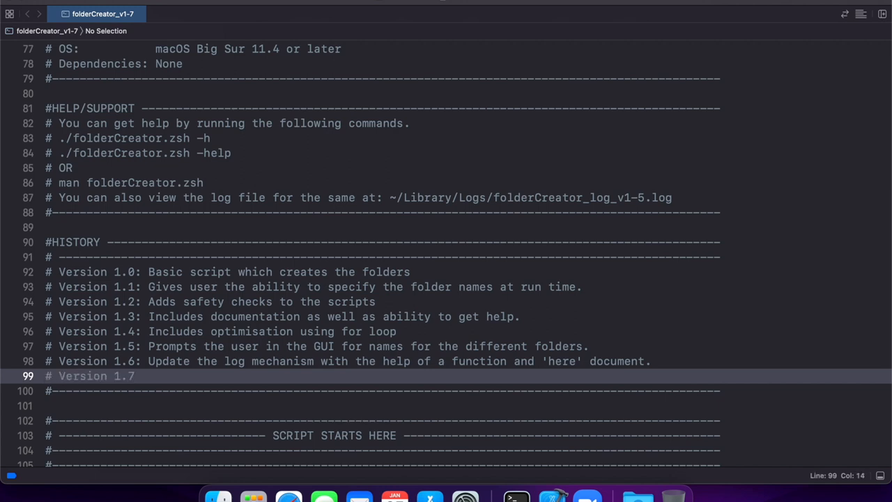
type(": R")
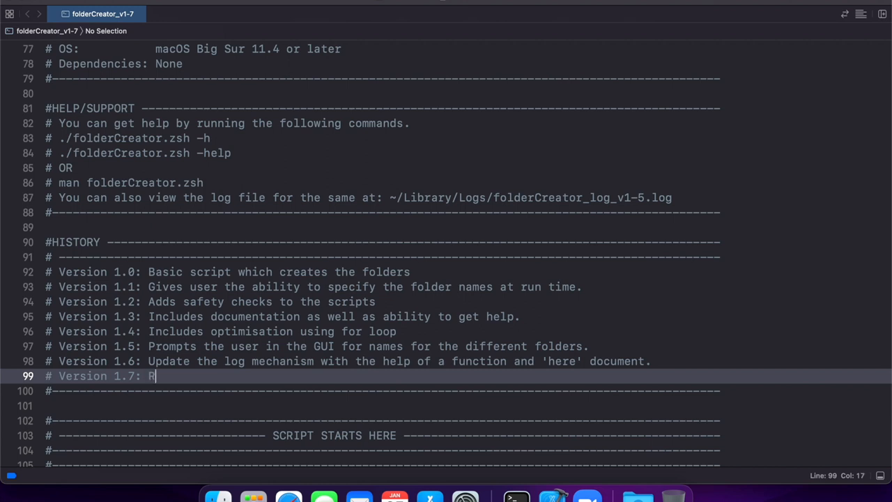
type("eplace fold")
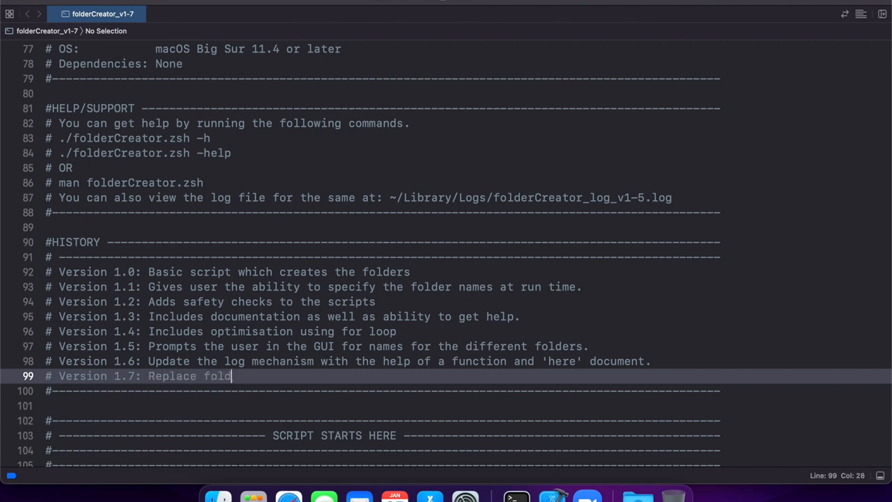
type("er variables")
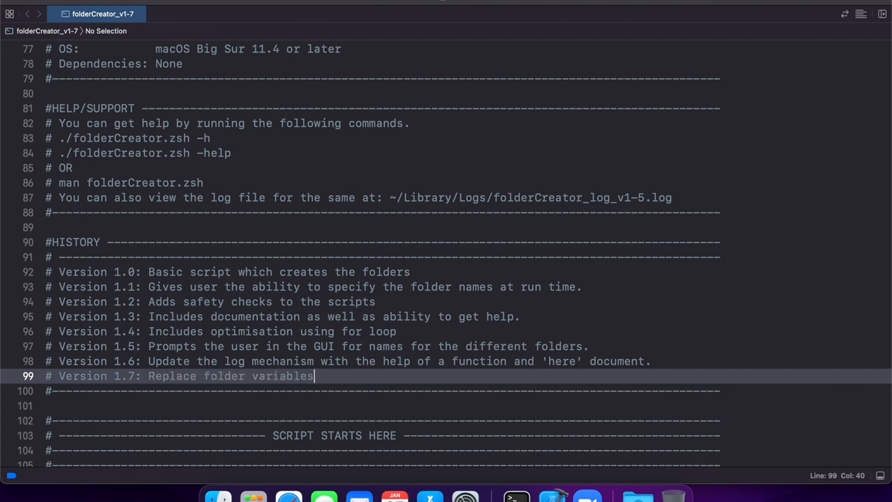
type("with an array")
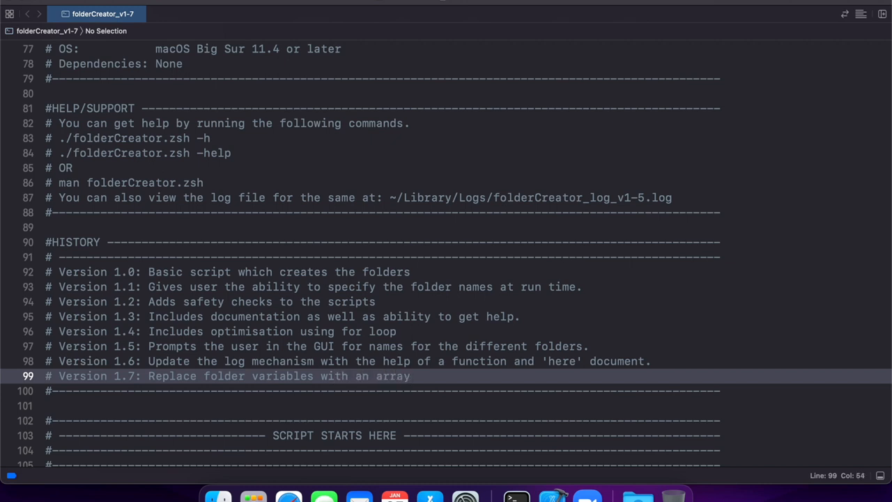
scroll("down", 3)
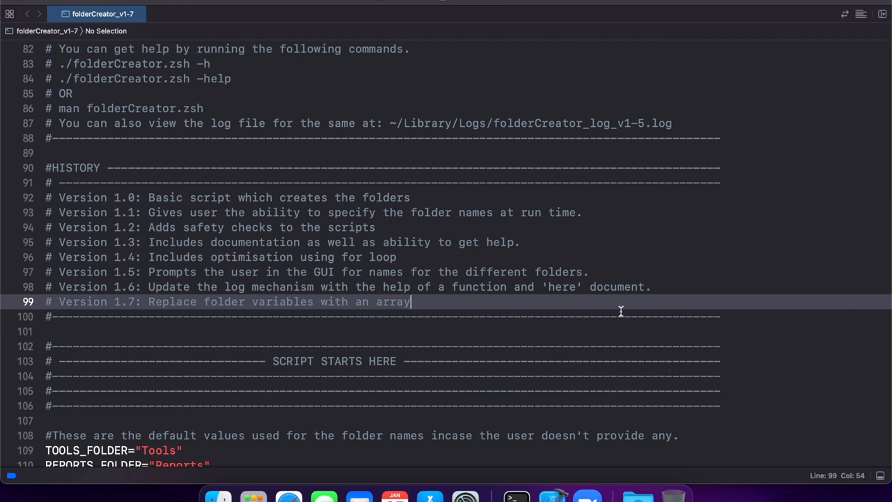
scroll("down", 3)
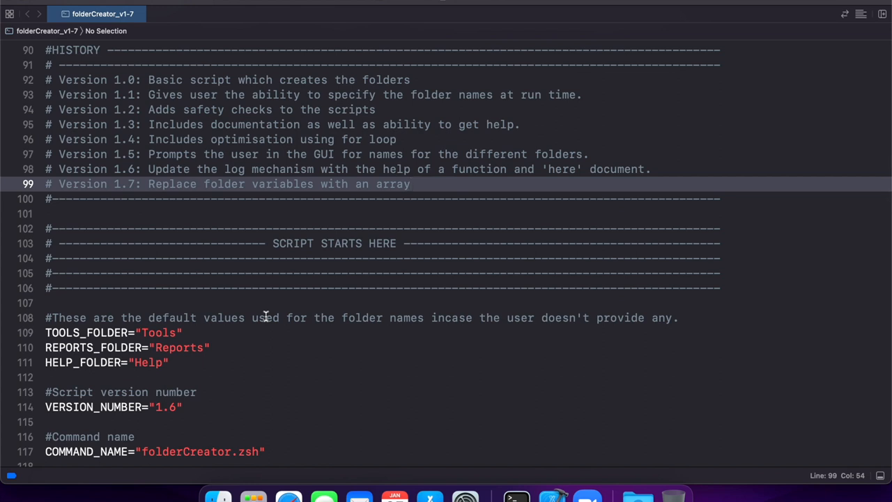
mouse_move(117, 328)
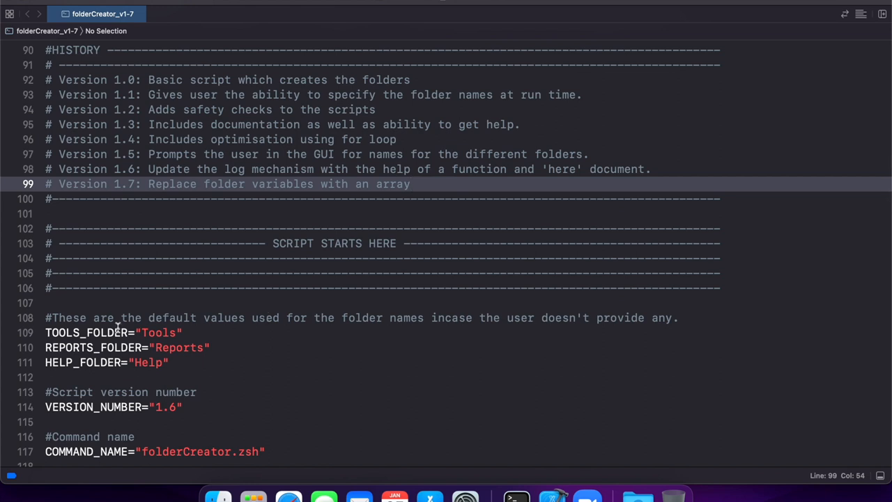
mouse_move(161, 387)
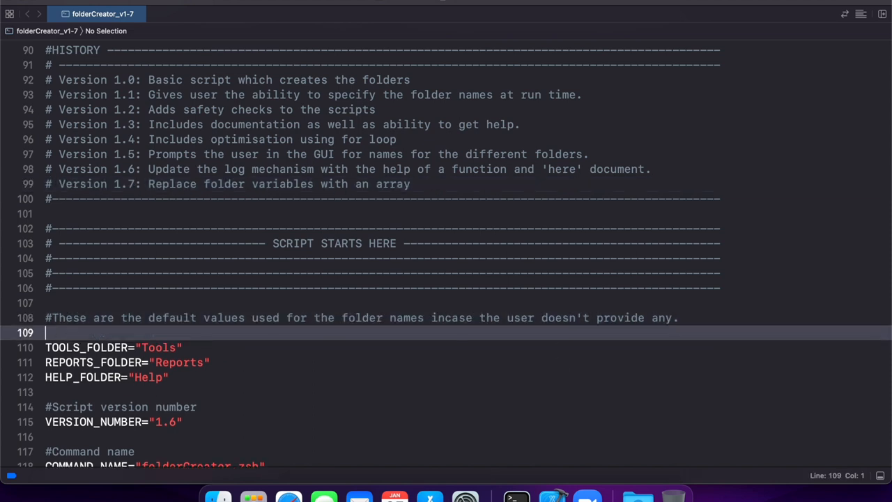
Declare FOLDERS=("Tools" "Reports" "Help") and delete the TOOLS_FOLDER, REPORTS_FOLDER and HELP_FOLDER lines
type("FOLDERS")
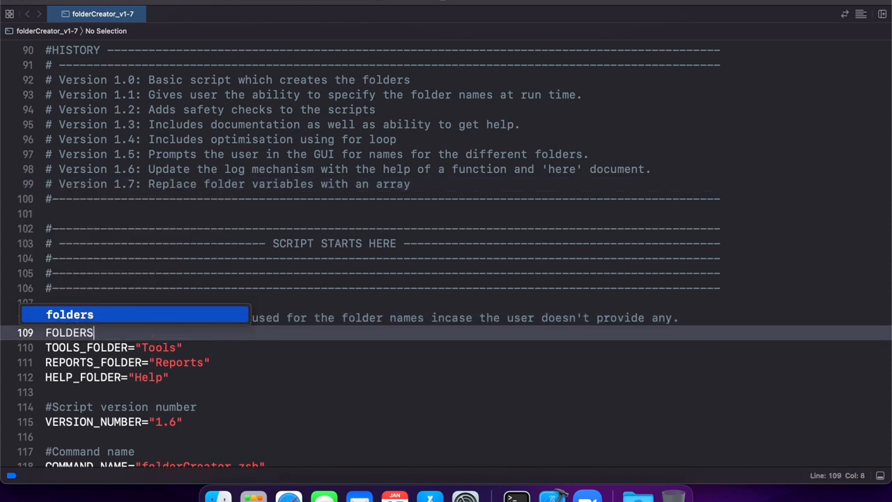
type("=")
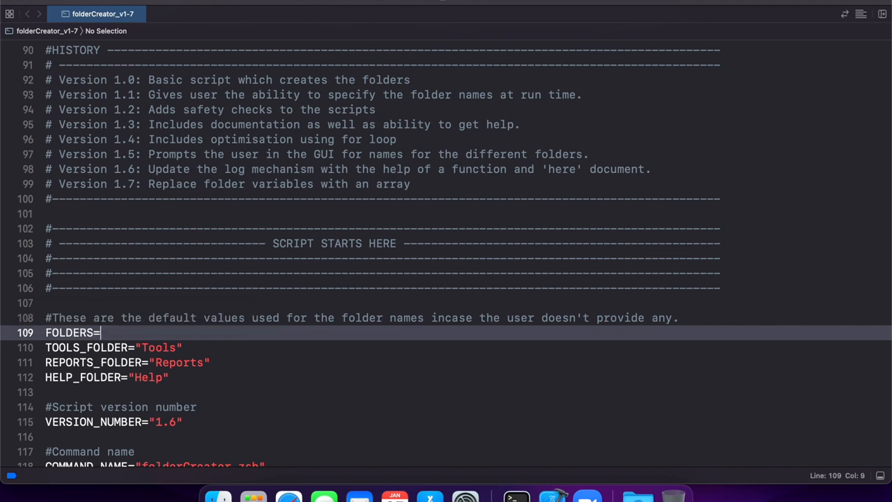
type("()")
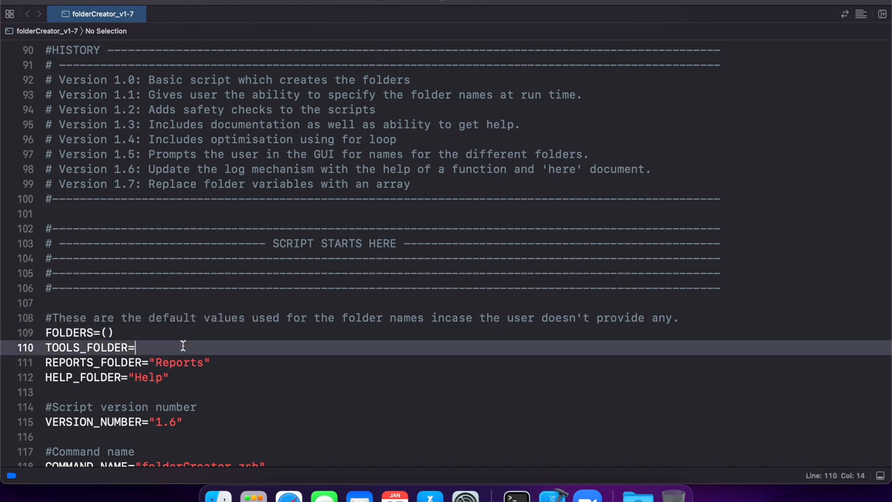
type("\"Tools\"")
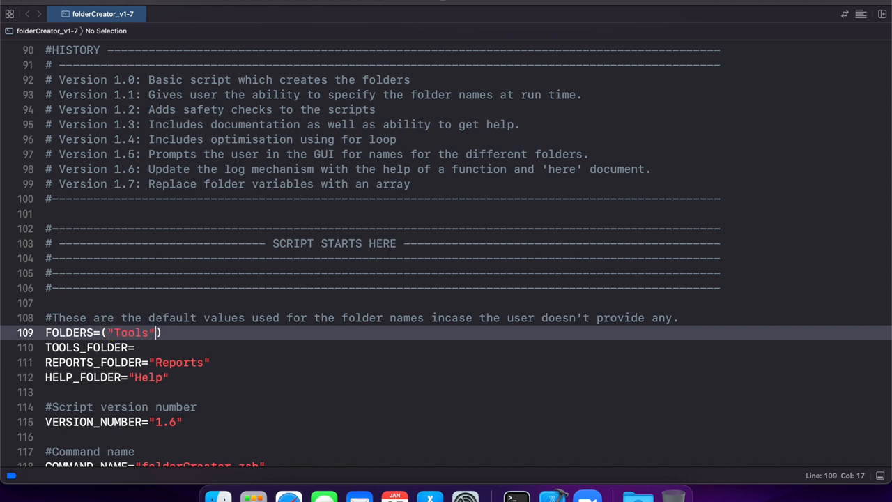
double_click(178, 361)
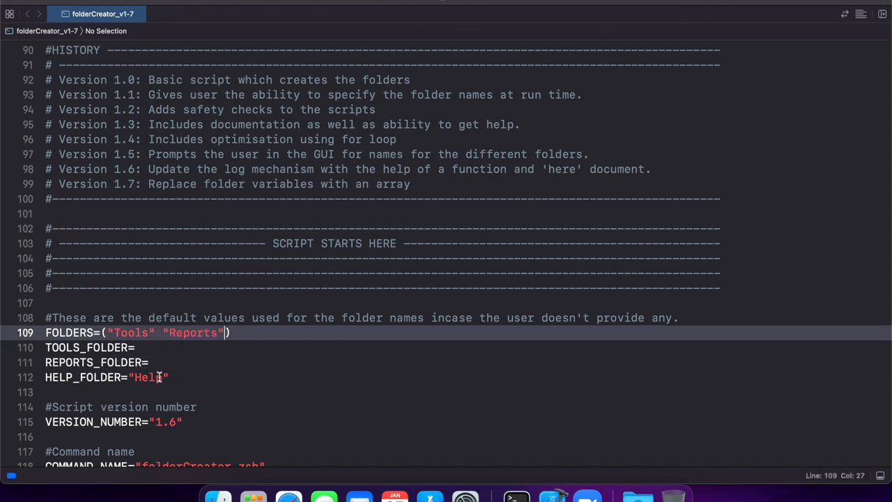
double_click(146, 377)
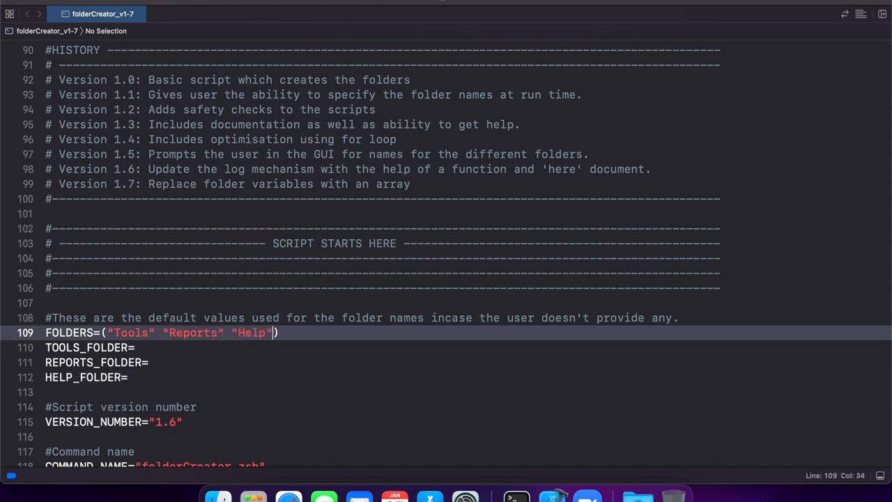
left_click_drag(49, 347, 128, 377)
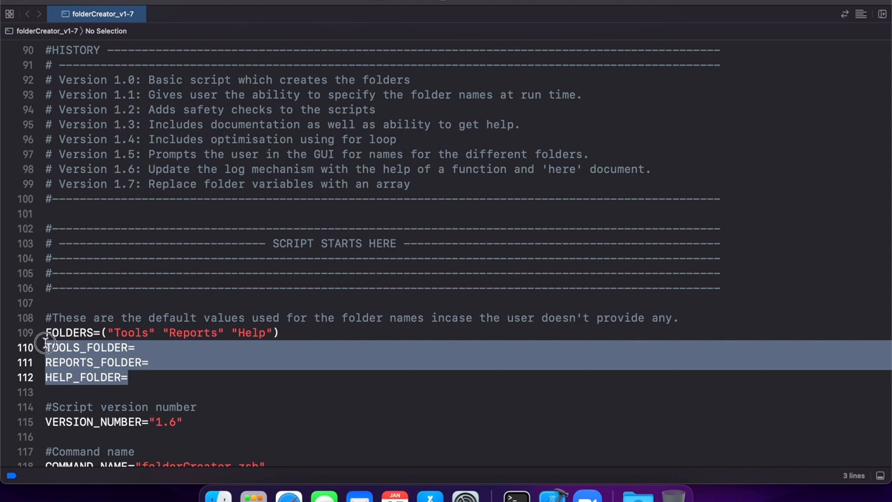
key("Delete")
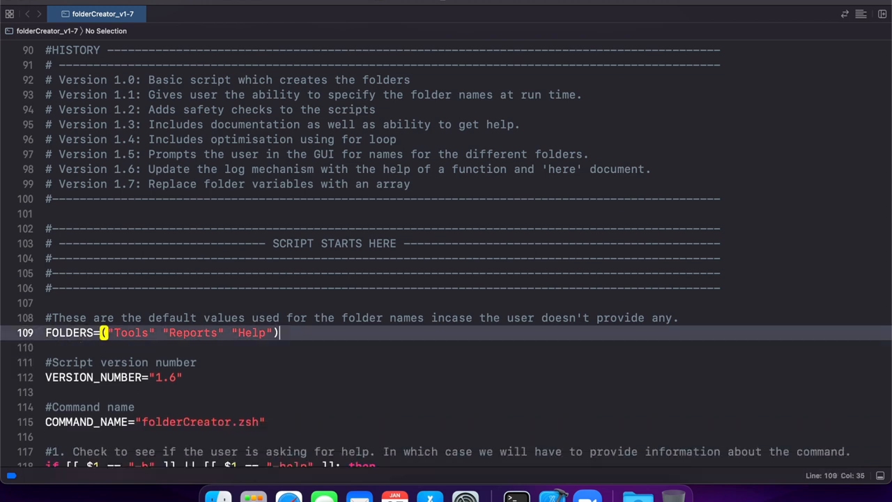
Change the version number from 1.6 to 1.7 and locate the folderCreator_log_v1-7.log path
scroll("down", 3)
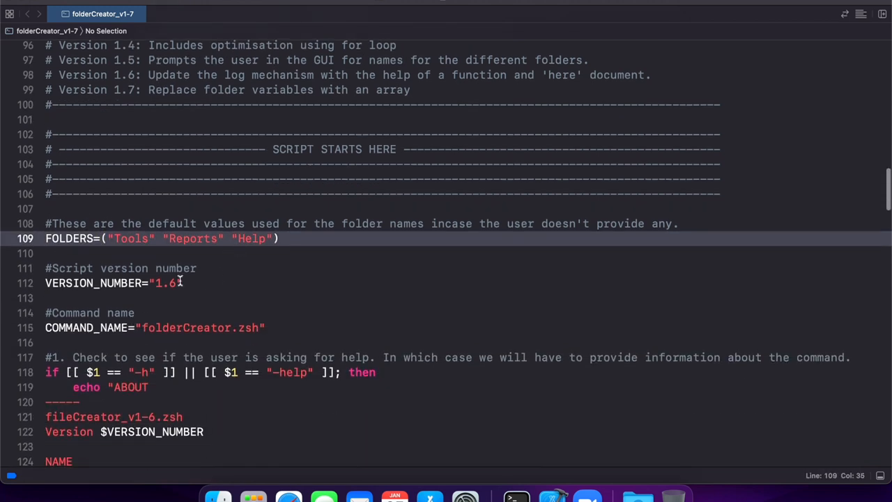
left_click(178, 283)
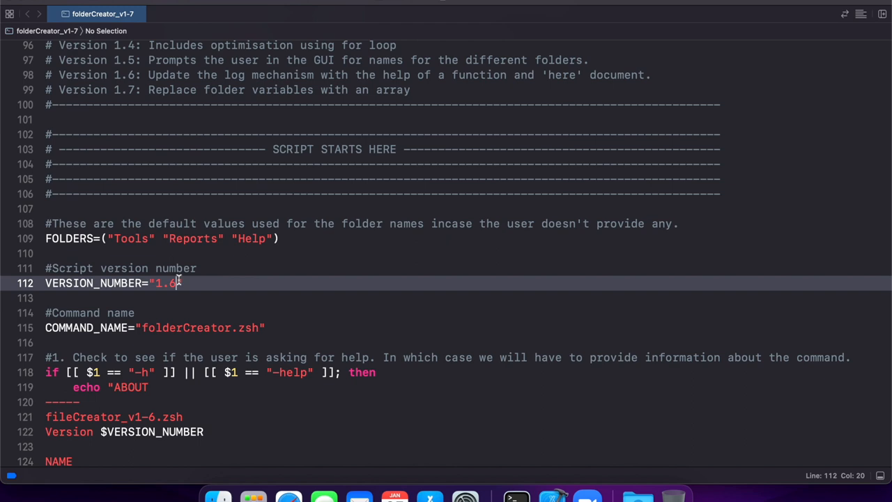
type("7")
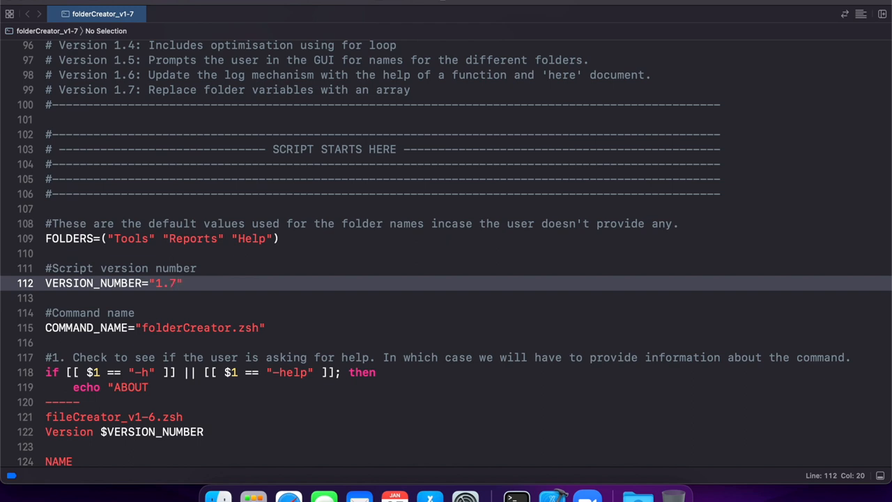
scroll("down", 3)
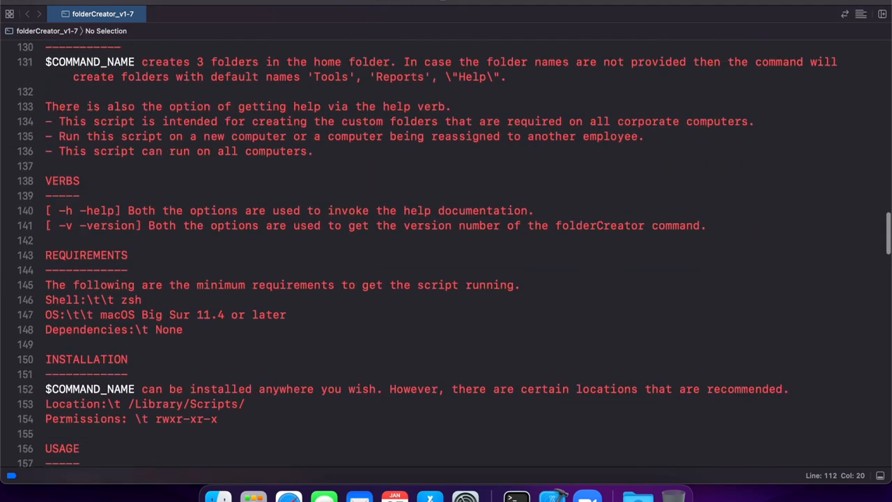
scroll("down", 3)
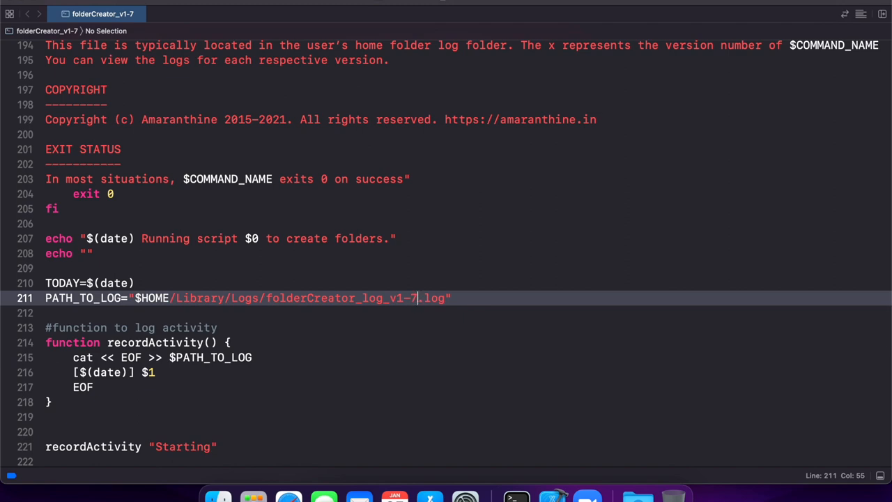
scroll("down", 3)
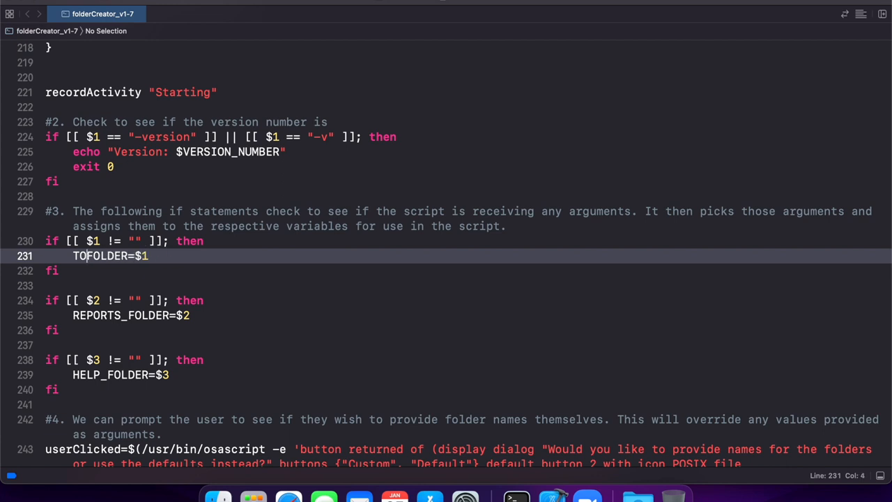
Assign $1, $2, $3 to FOLDERS[0], FOLDERS[1], FOLDERS[2] in the argument checks
key("Backspace")
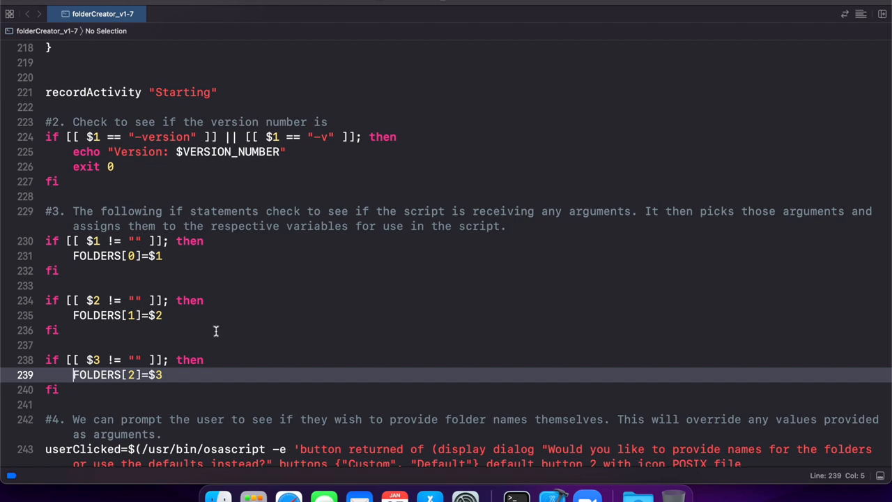
scroll("down", 3)
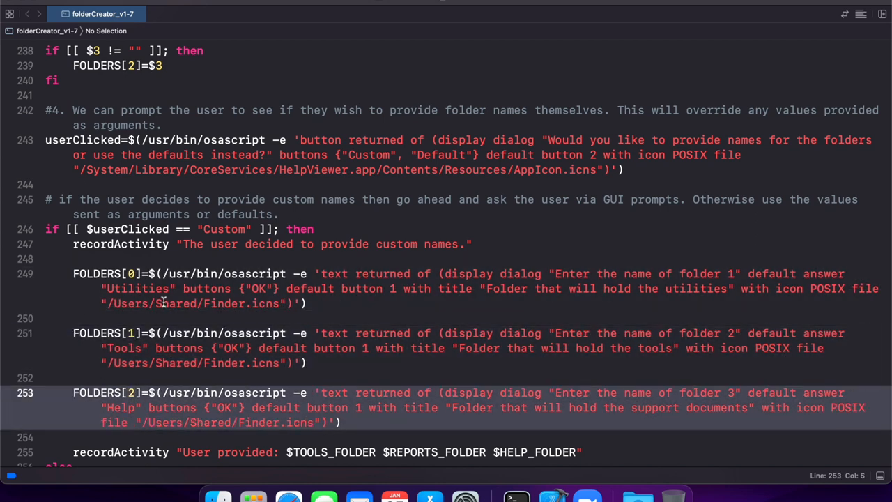
Replace $TOOLS_FOLDER $REPORTS_FOLDER $HELP_FOLDER with ${FOLDERS[@]} in the log messages and loop
scroll("down", 3)
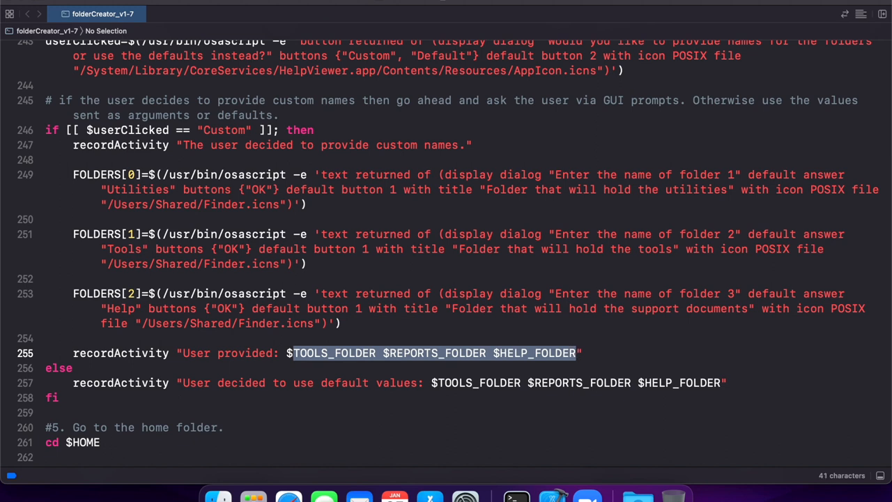
type("${FO\"")
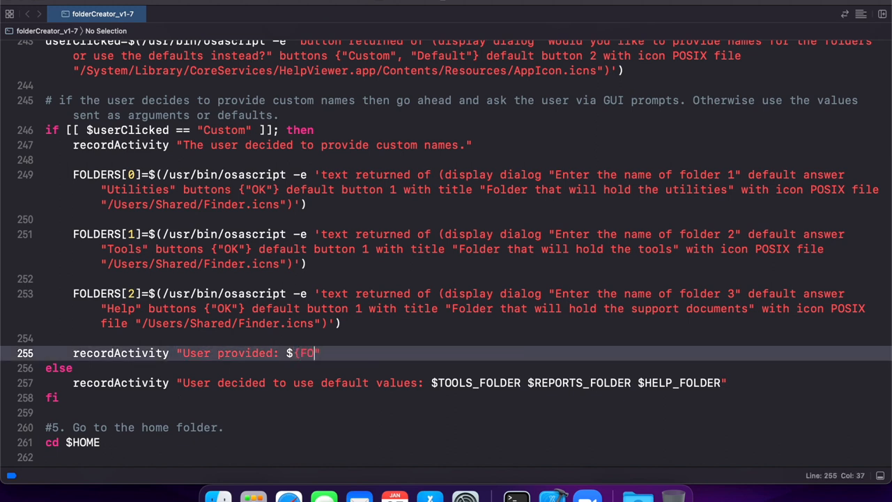
type("LDERS[@]}")
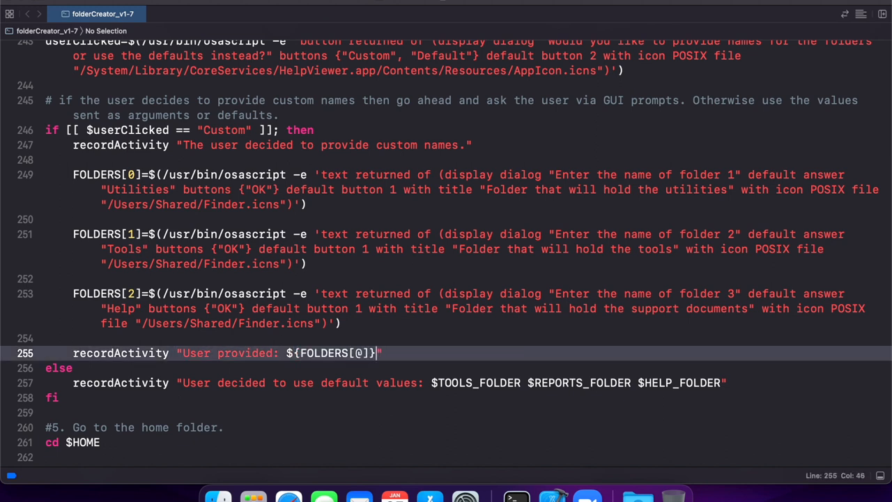
double_click(331, 352)
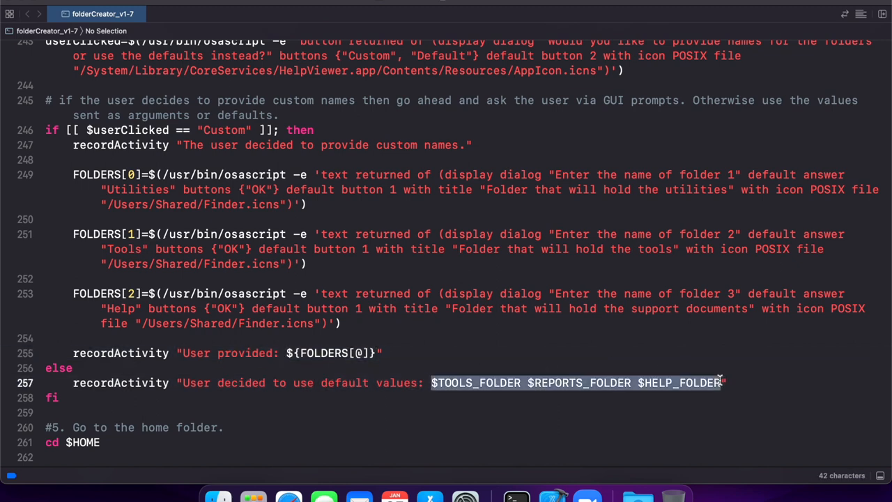
scroll("down", 3)
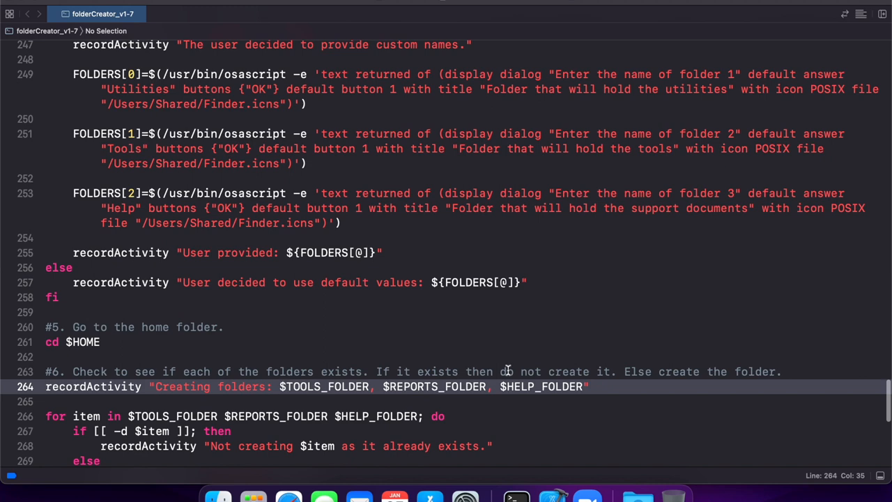
left_click_drag(279, 387, 584, 387)
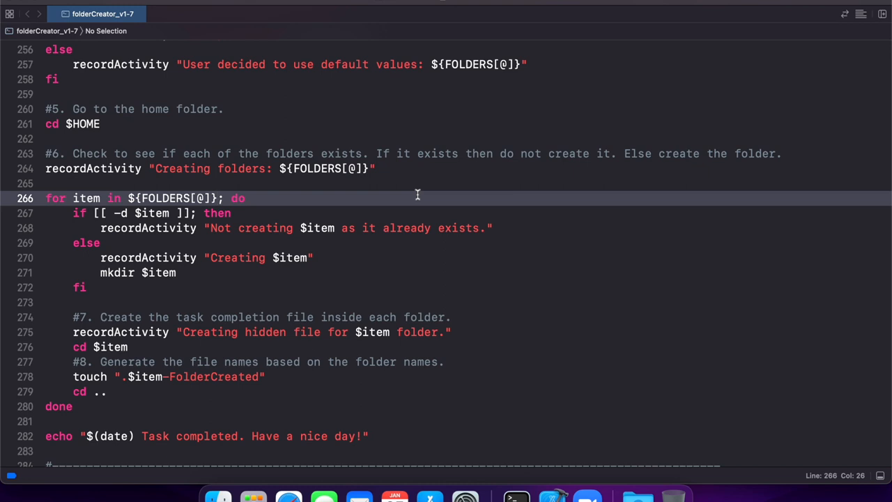
scroll("up", 3)
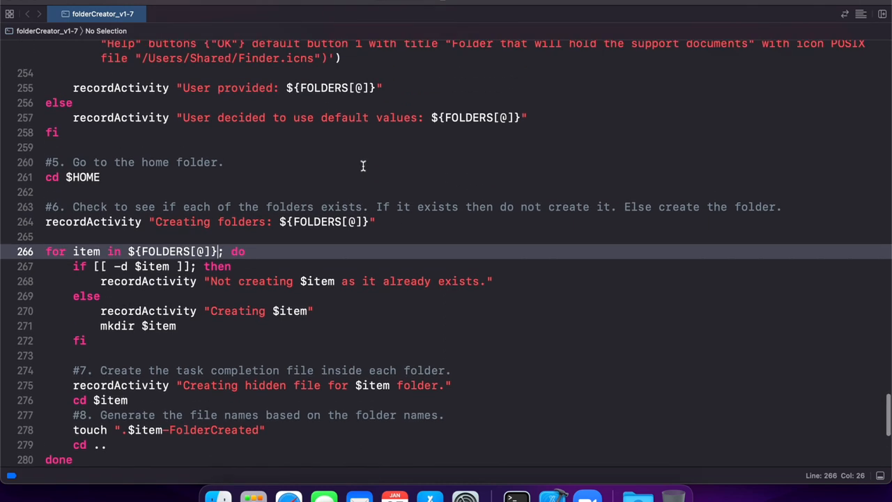
scroll("up", 3)
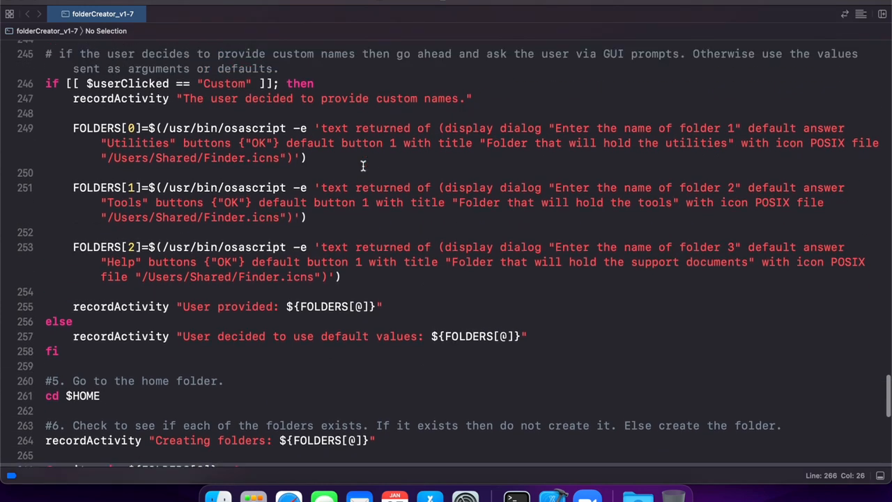
scroll("up", 3)
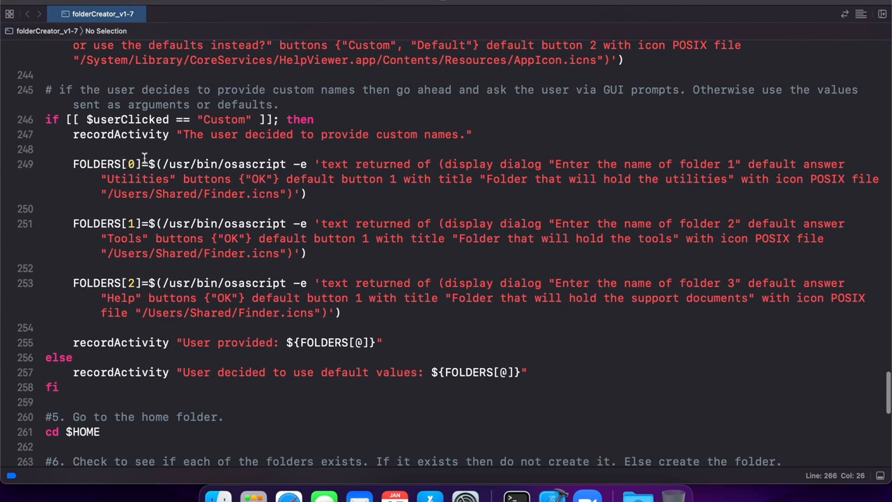
scroll("up", 3)
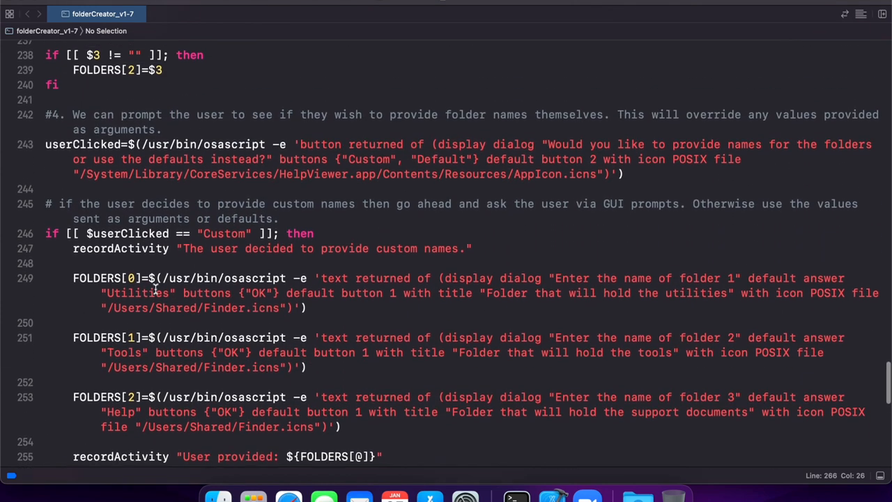
scroll("up", 3)
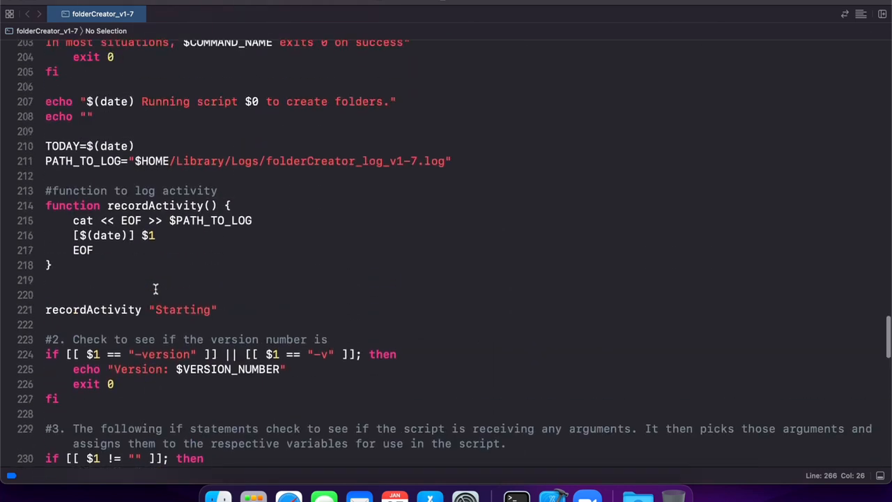
scroll("up", 3)
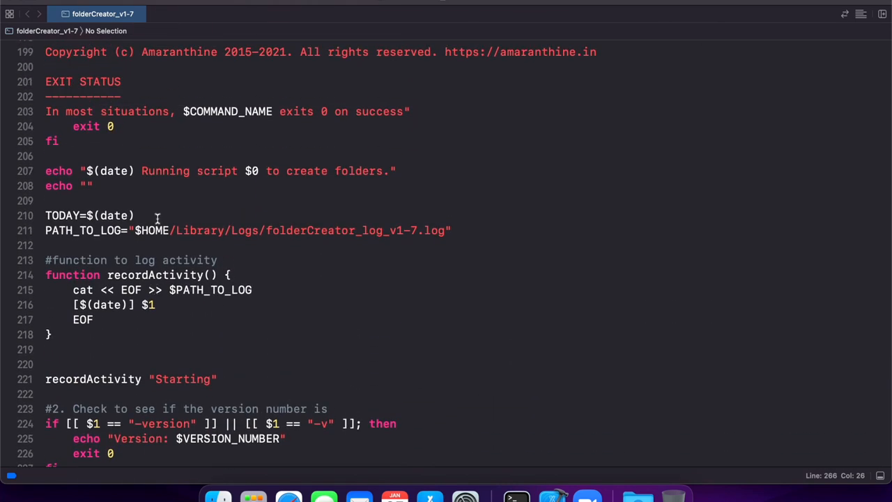
scroll("up", 3)
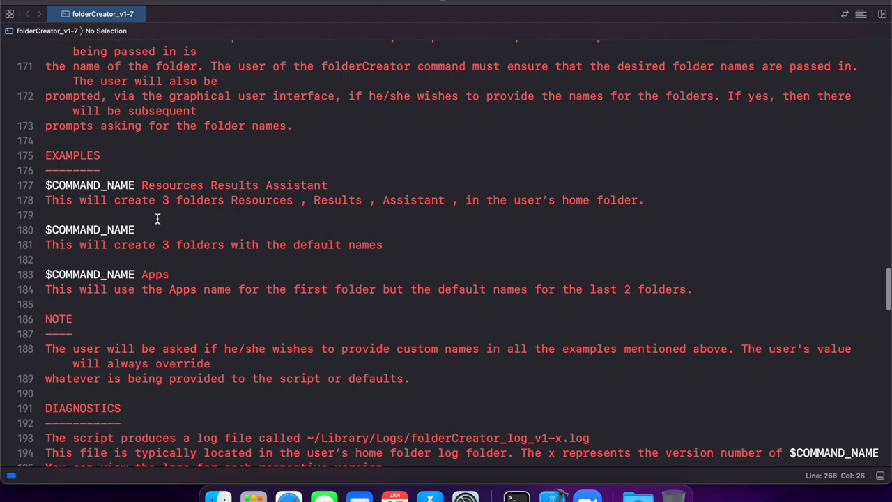
scroll("up", 3)
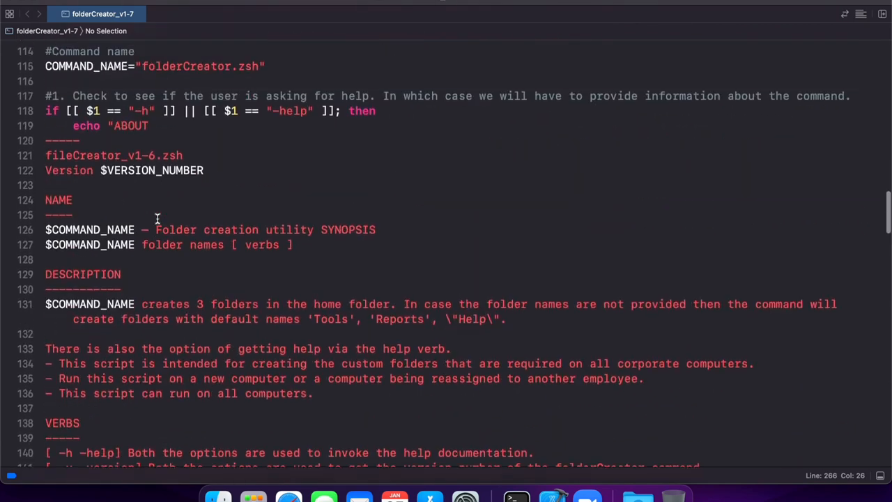
scroll("up", 3)
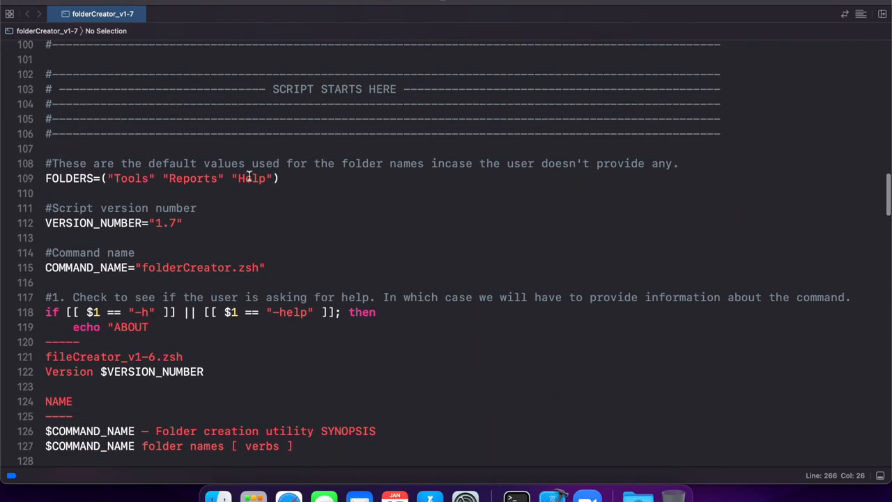
scroll("down", 3)
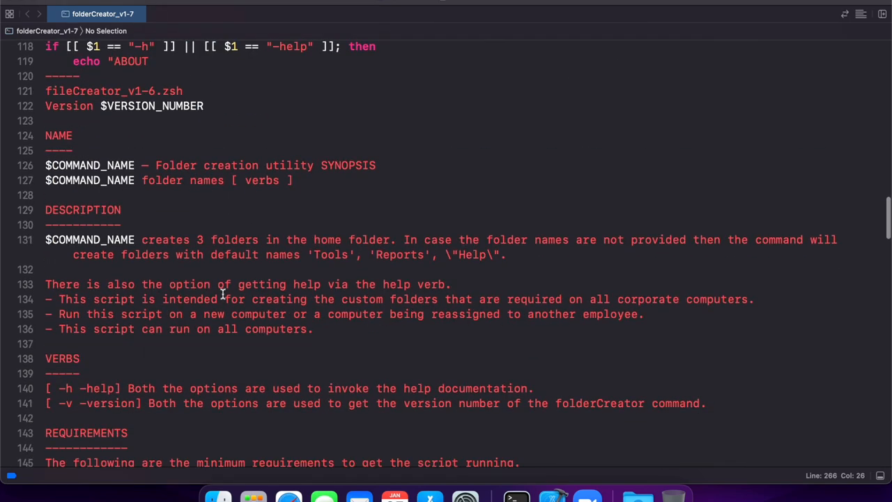
scroll("down", 3)
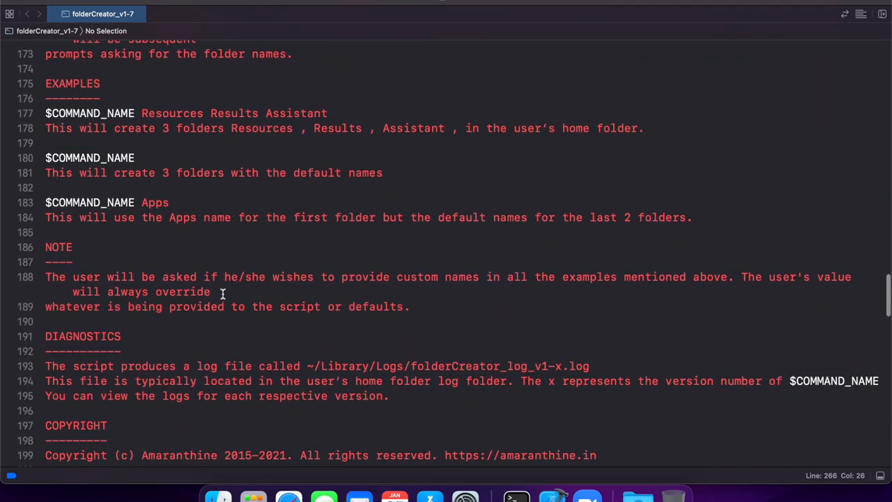
scroll("down", 3)
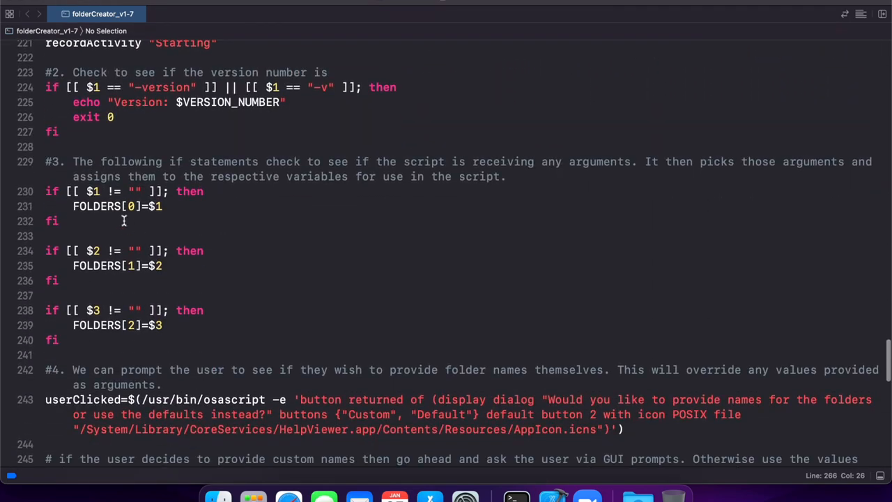
scroll("down", 3)
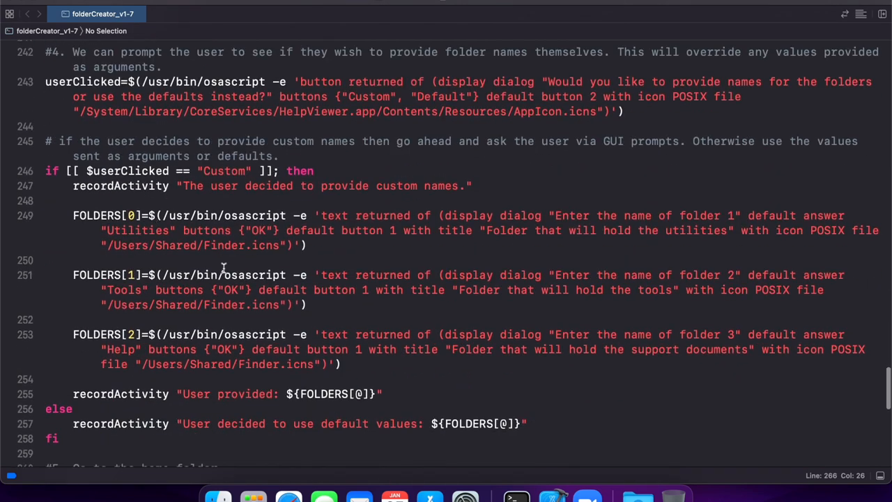
scroll("down", 3)
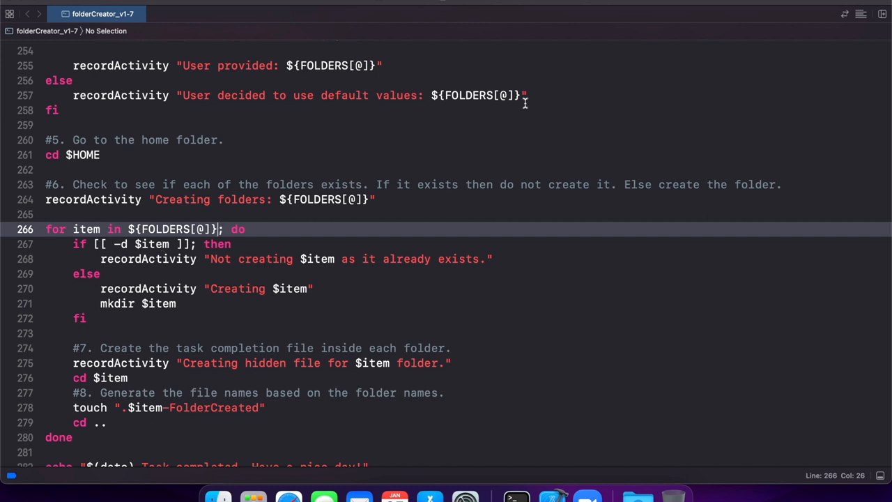
mouse_move(727, 33)
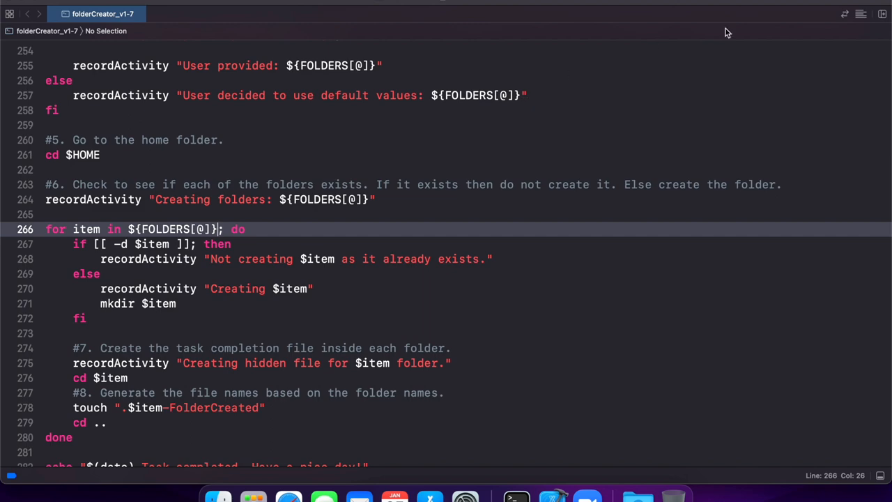